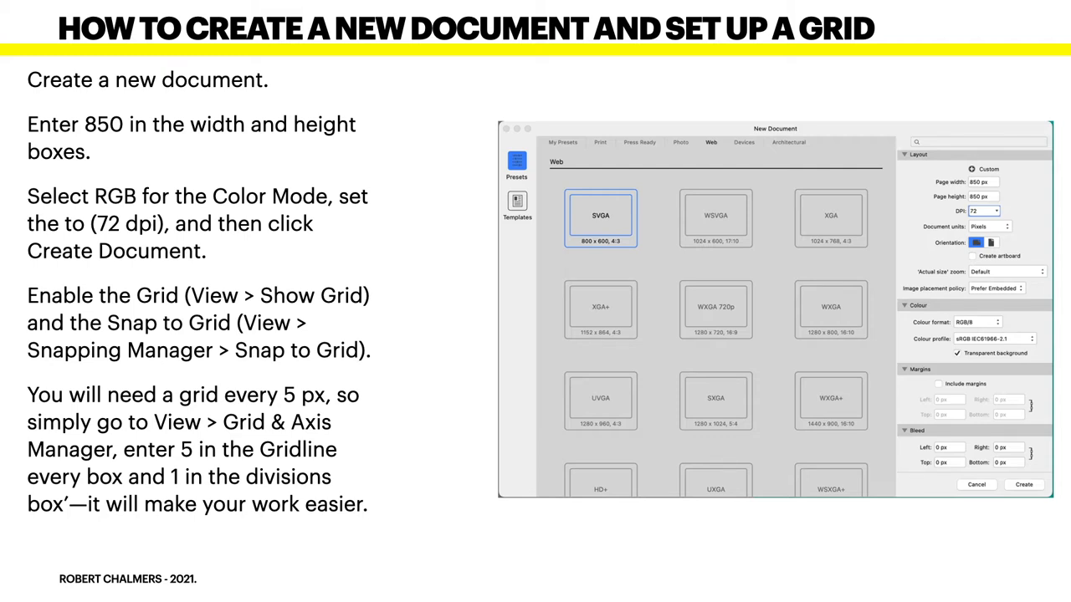
Draw an 850 px teal square (R0 G167 B157) centred horizontally and vertically on the artboard.
key(right)
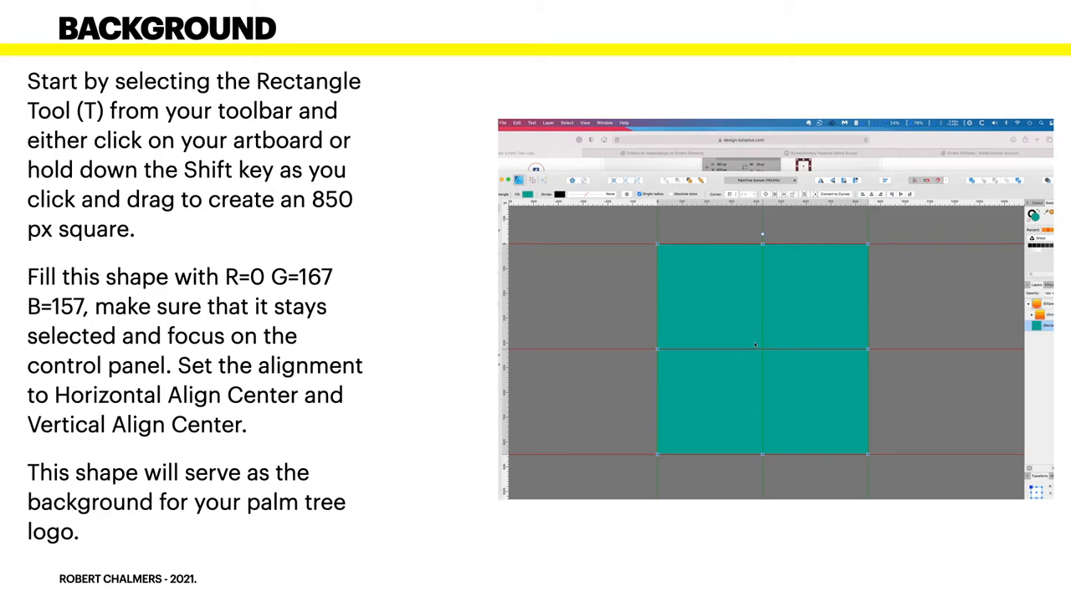
Draw a 300 px white circle and centre it horizontally and vertically on the square.
key(right)
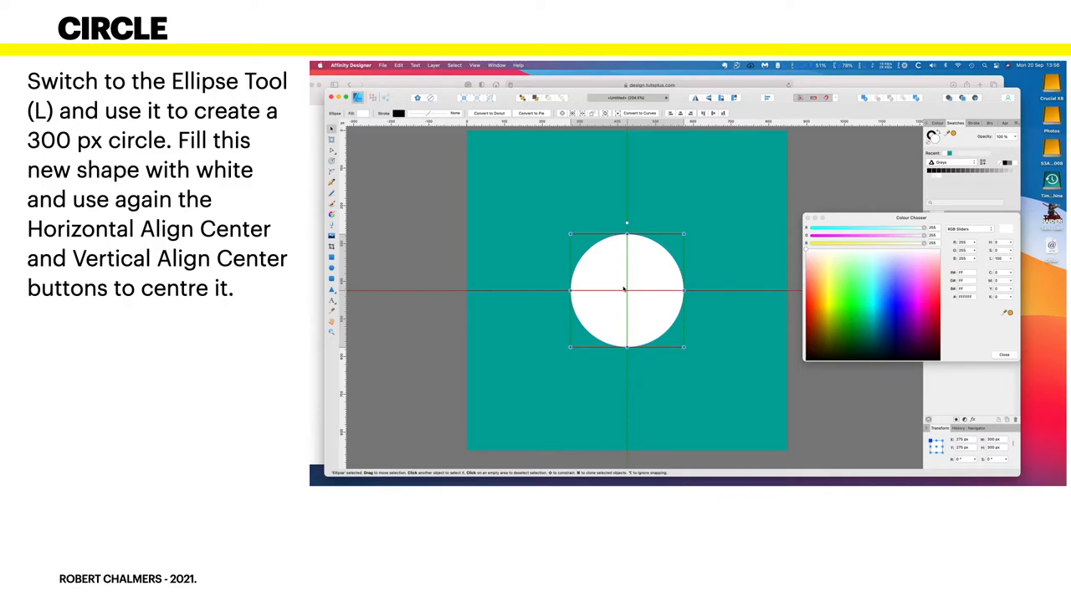
key(right)
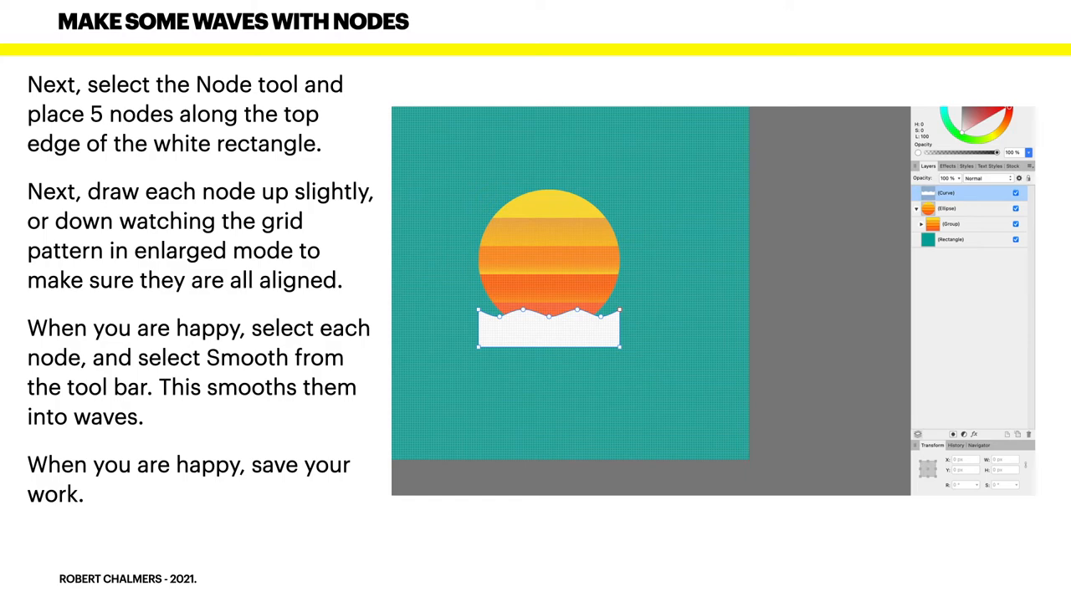
key(right)
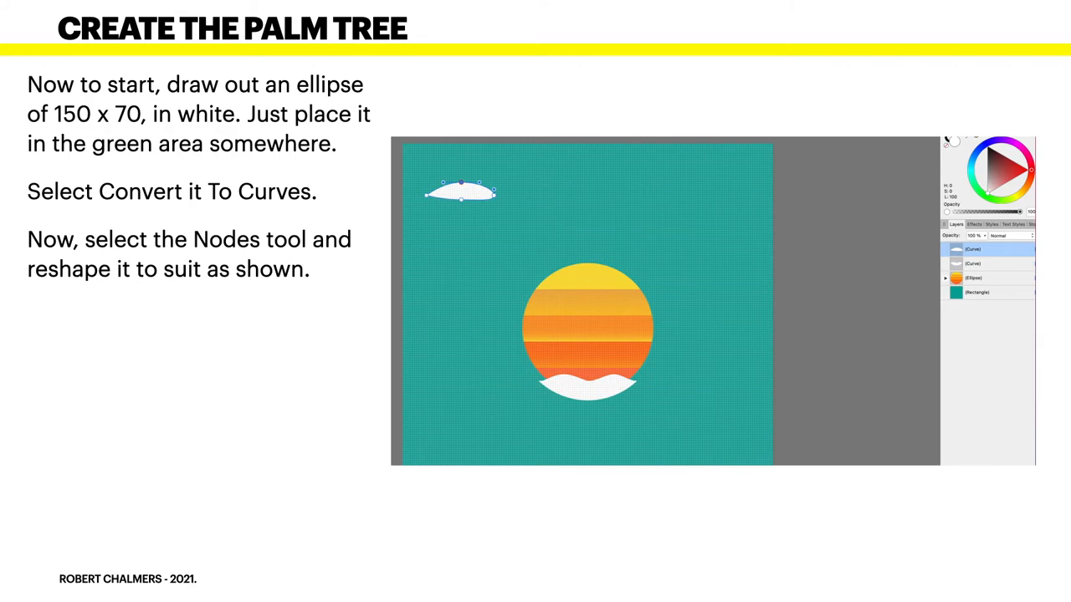
Draw a 150 x 70 white ellipse, convert it to curves, and reshape its nodes into a leaf.
key(right)
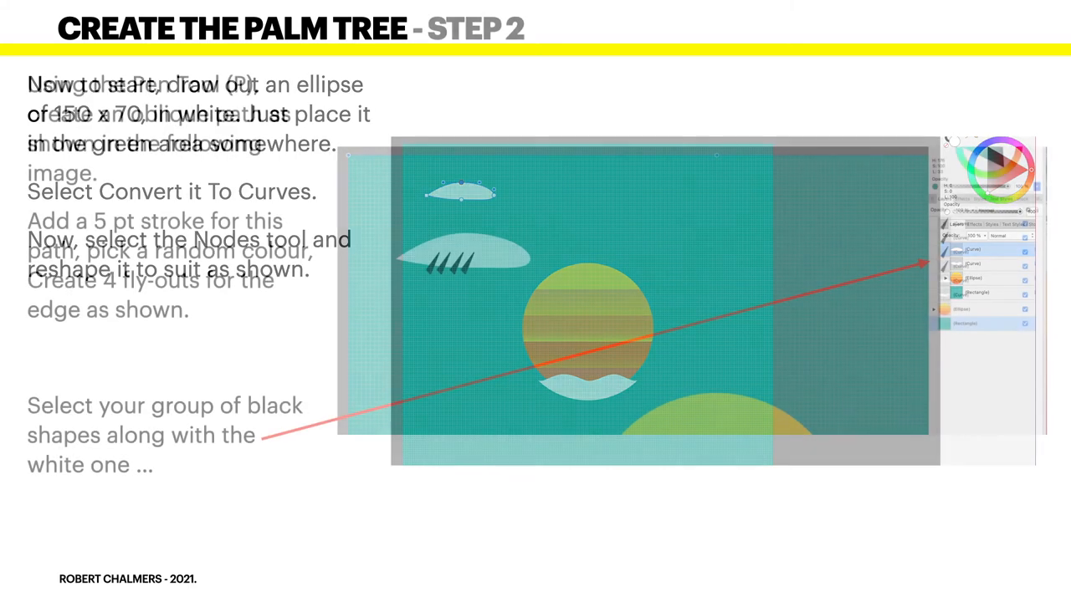